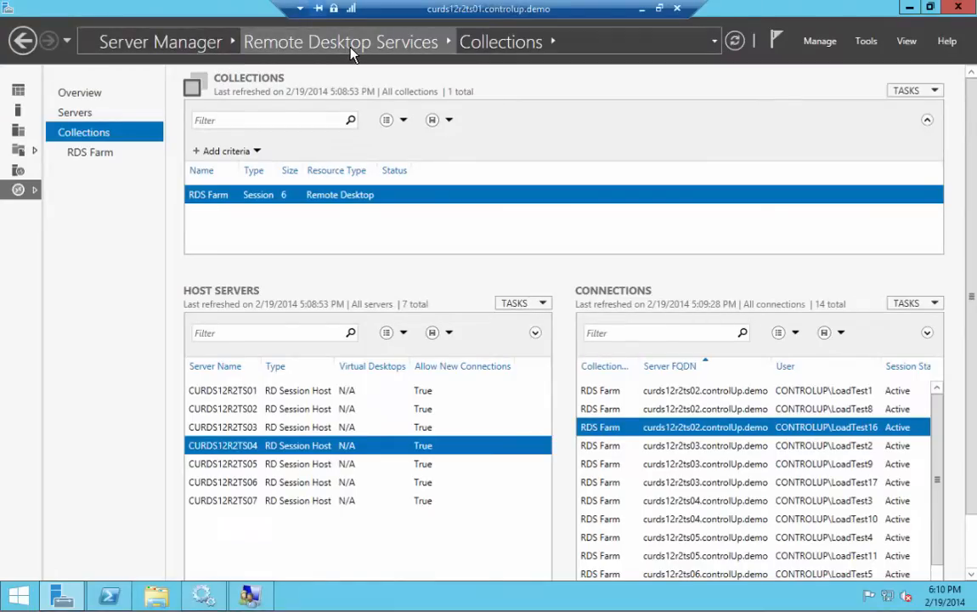
mouse_move(284, 428)
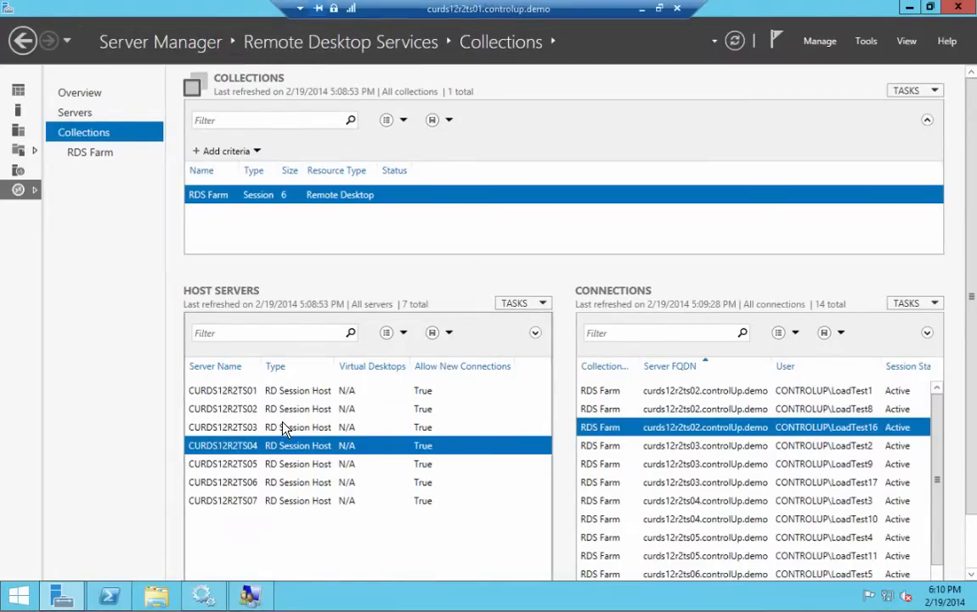
mouse_move(293, 402)
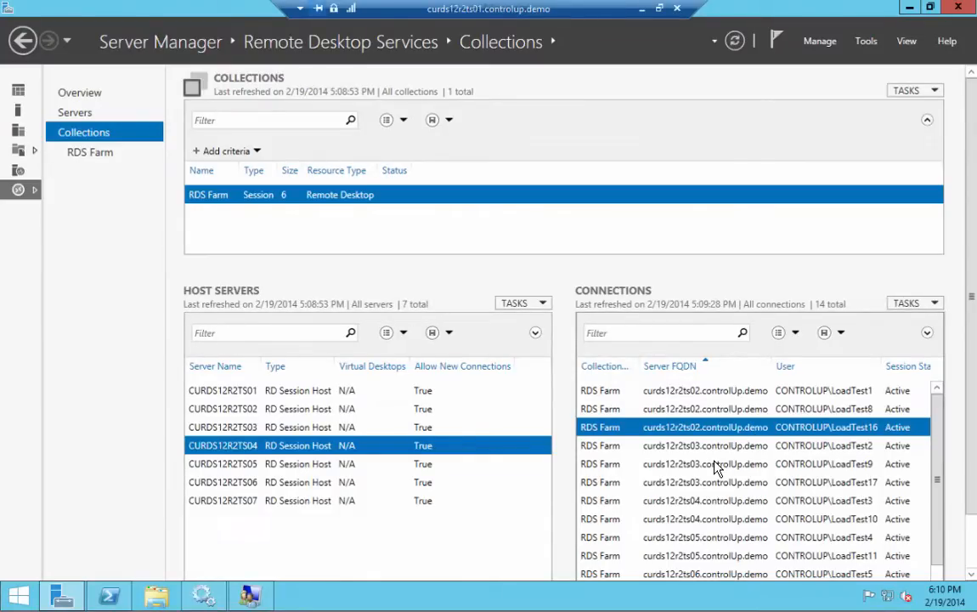
Run Get-RDUserSession, Get-RDSessionHost and get-command *-rd* to list sessions, hosts and RD cmdlets.
right_click(717, 464)
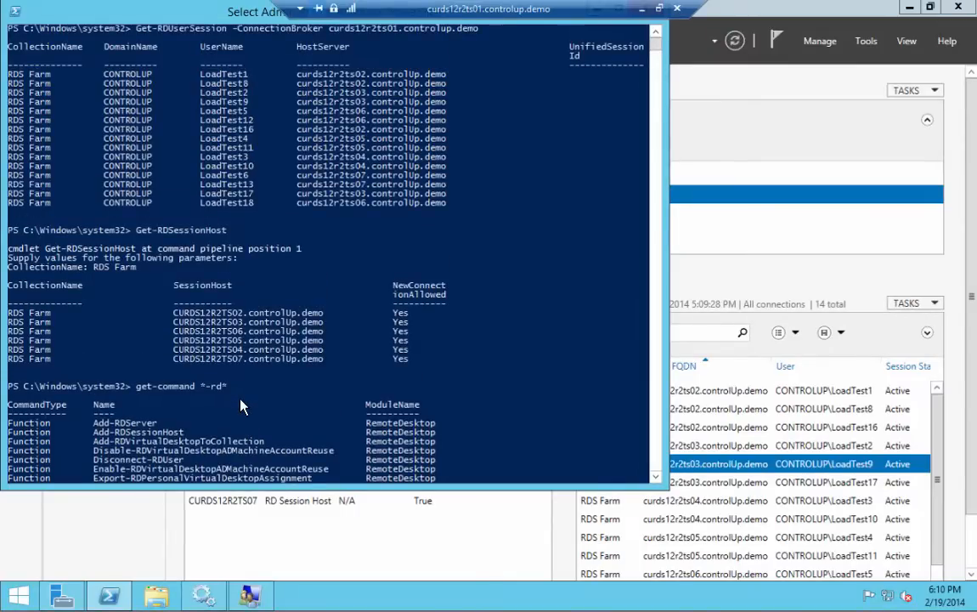
mouse_move(488, 224)
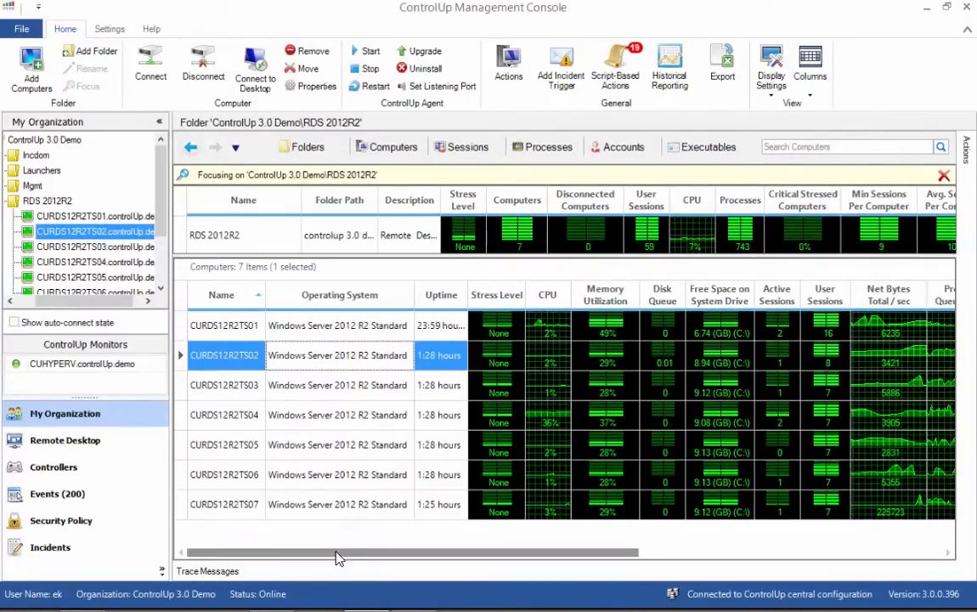
Review the RDS 2012R2 Computers grid columns, then move to the folder's Sessions list.
scroll(right, 3)
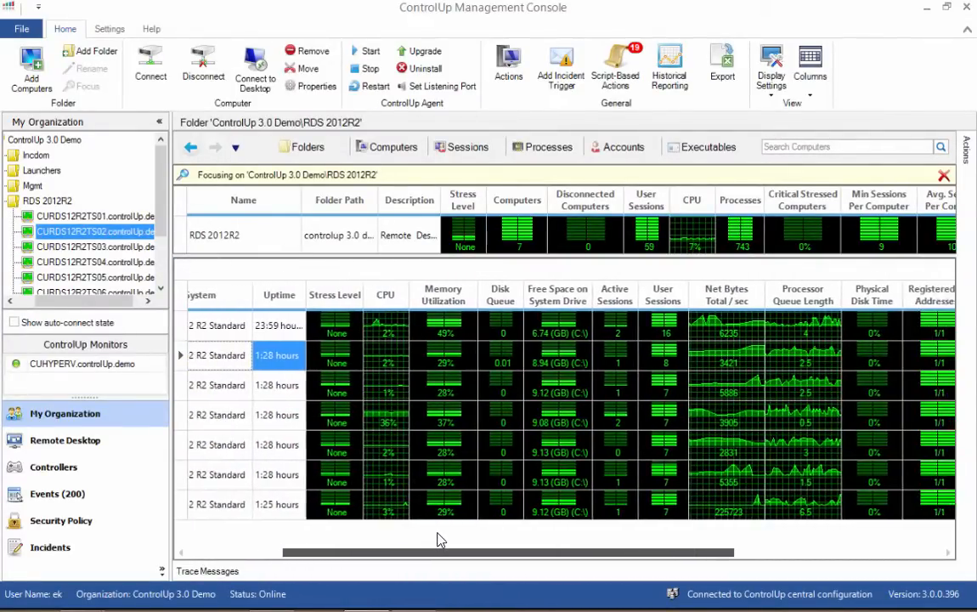
scroll(right, 3)
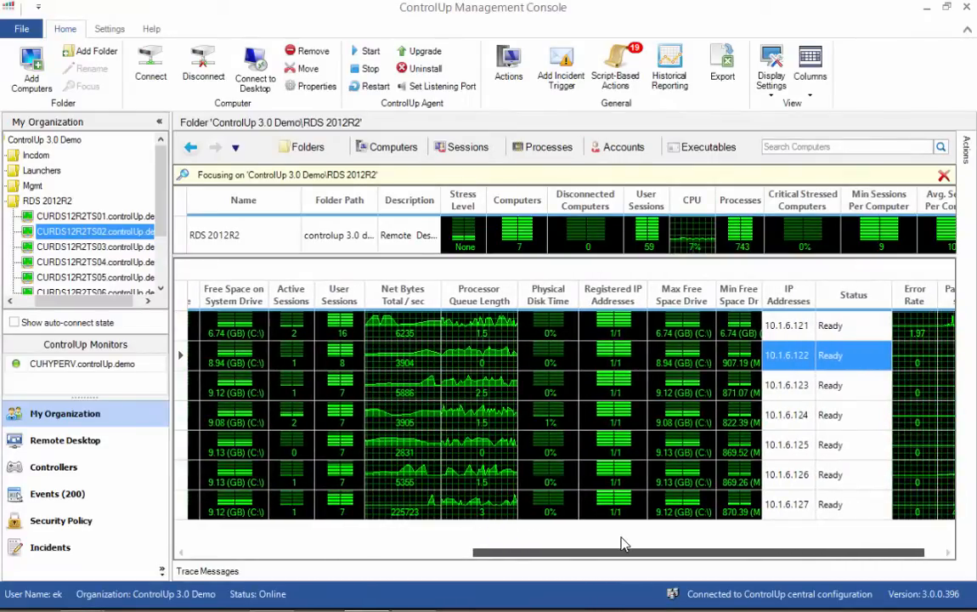
click(465, 146)
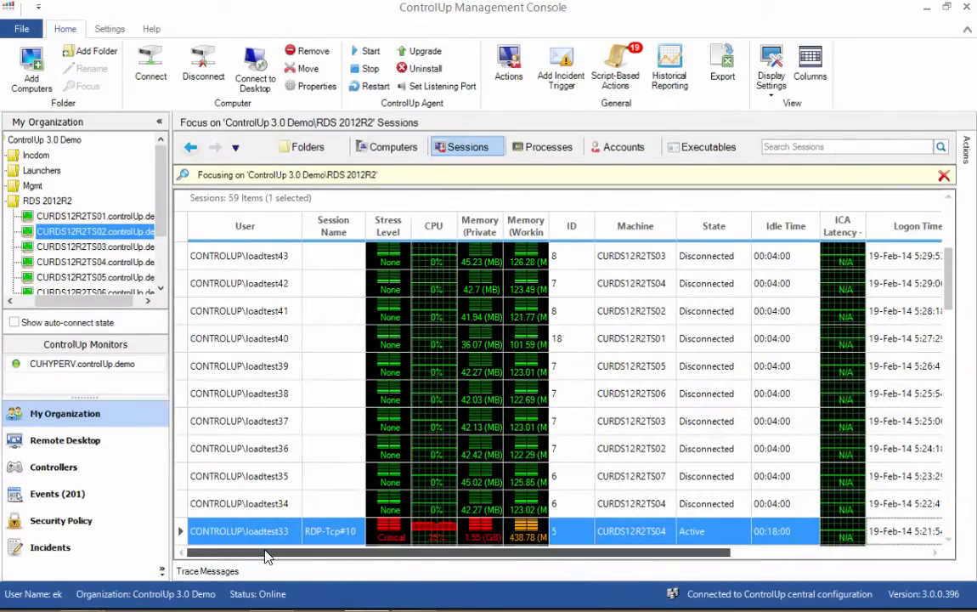
Scroll through the 59 session rows to see each user's state, machine and resource use.
scroll(down, 3)
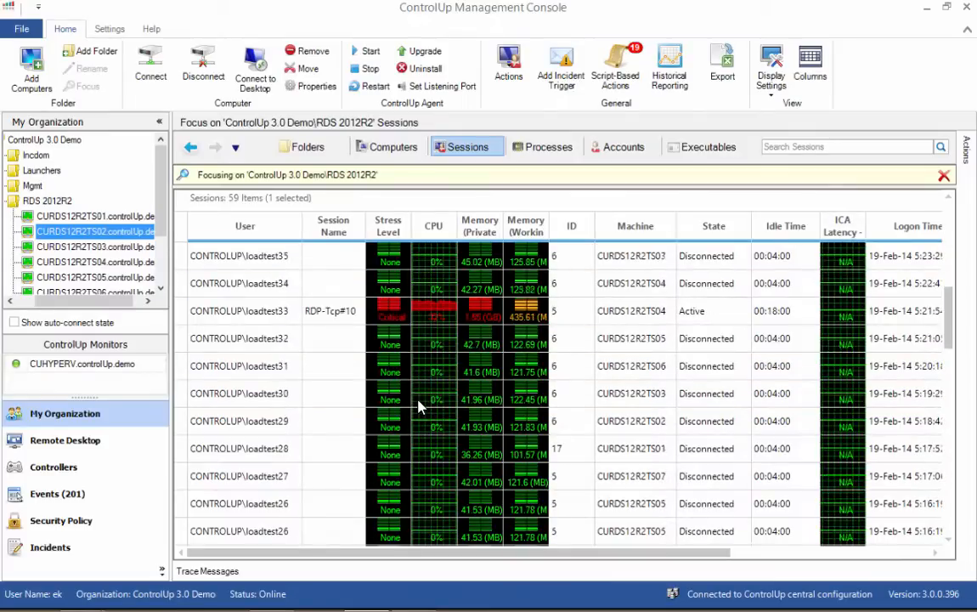
scroll(down, 3)
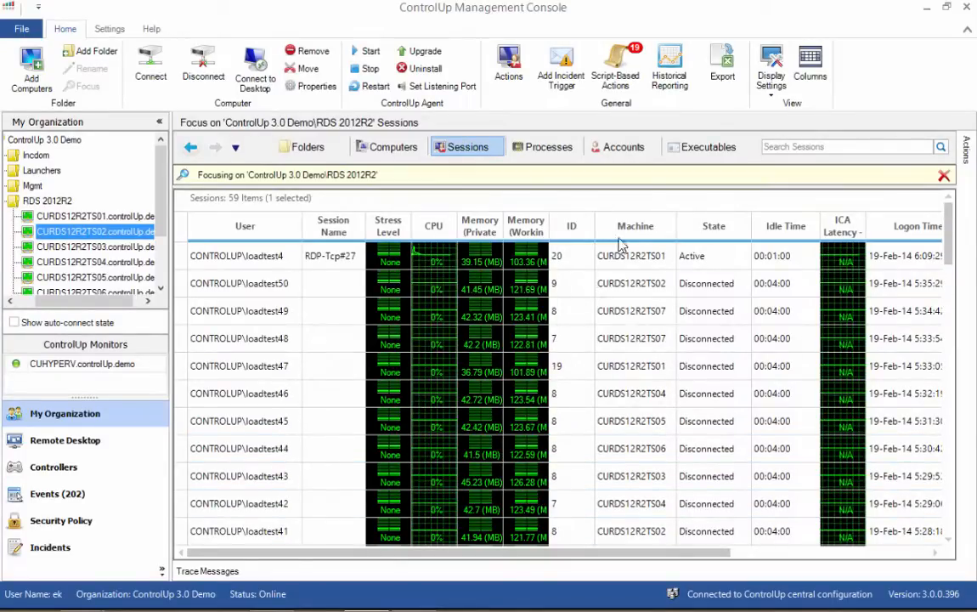
mouse_move(433, 225)
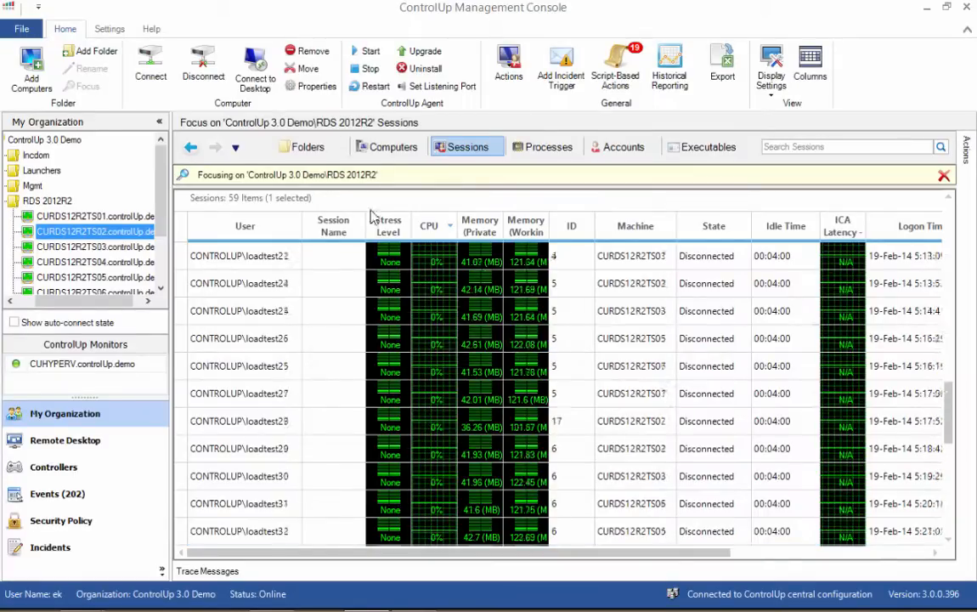
Drill from Folders into CURDS12R2TS04 and select its critically stressed loadtest33 session.
click(310, 146)
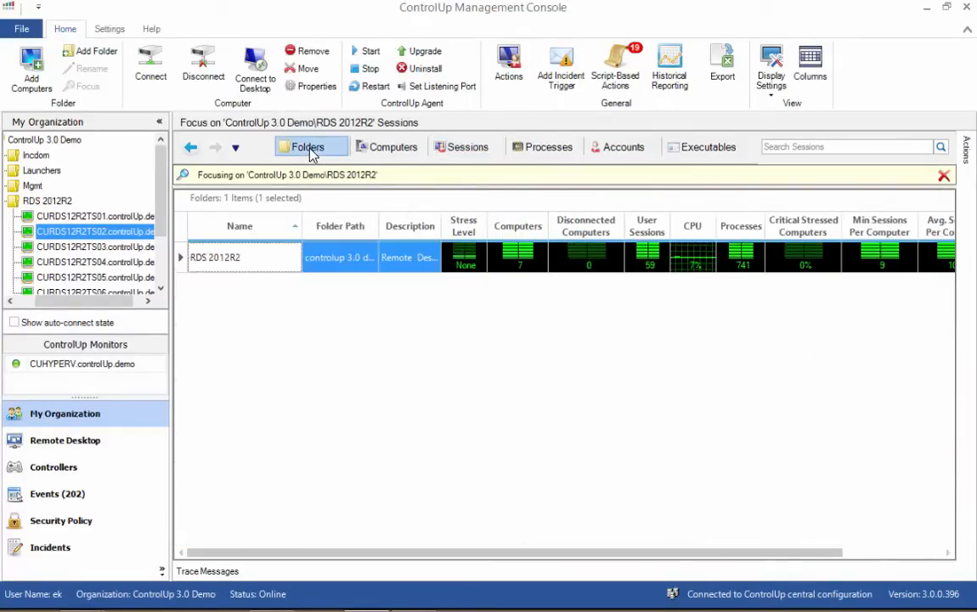
click(309, 146)
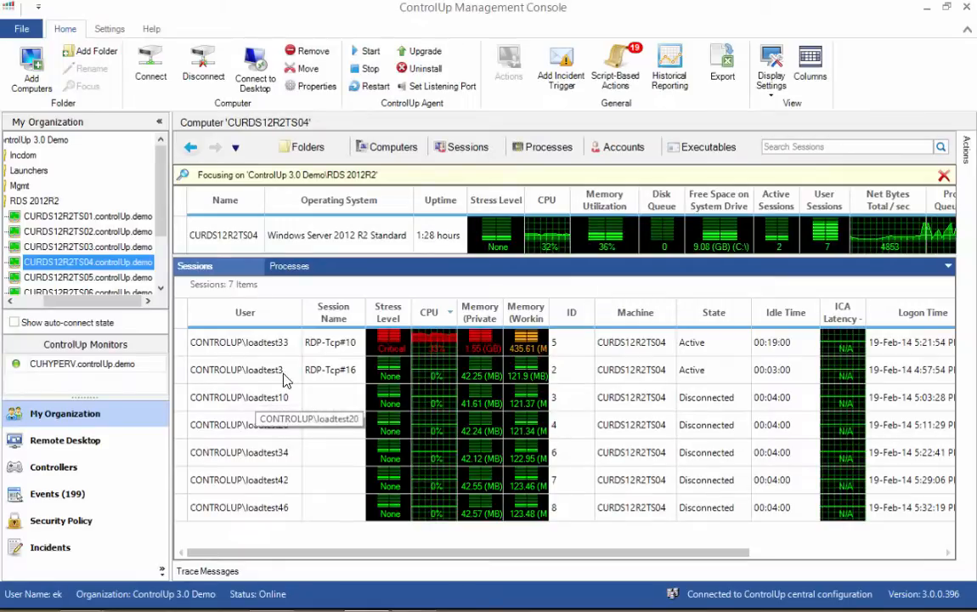
click(240, 324)
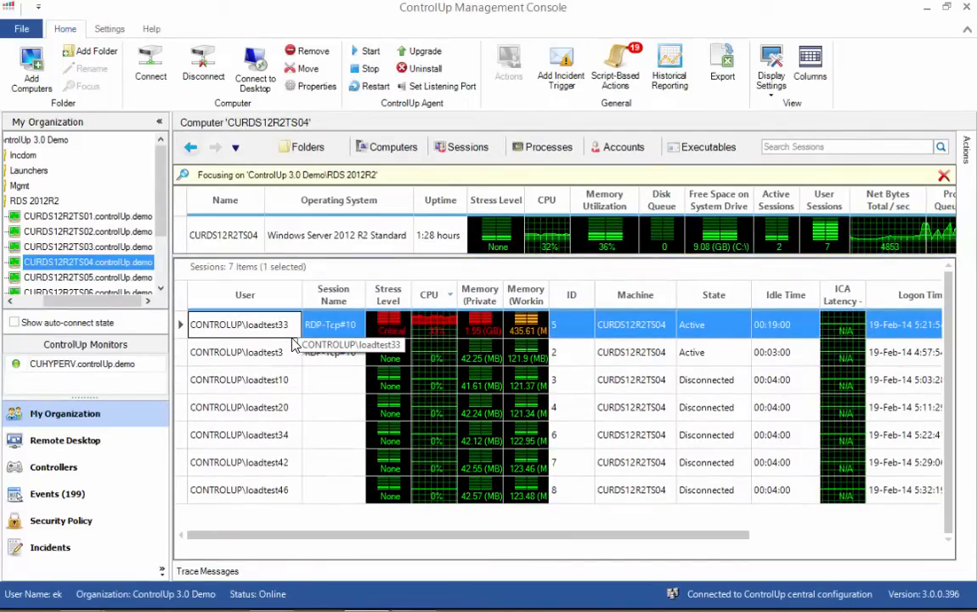
Drill into loadtest33's session to list its 14 processes ranked by CPU use.
click(550, 147)
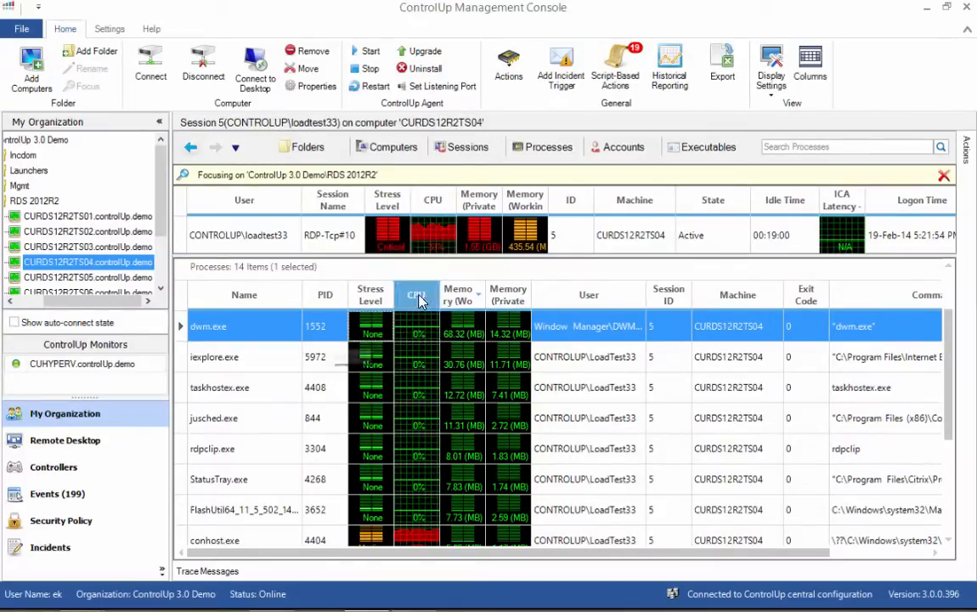
mouse_move(419, 295)
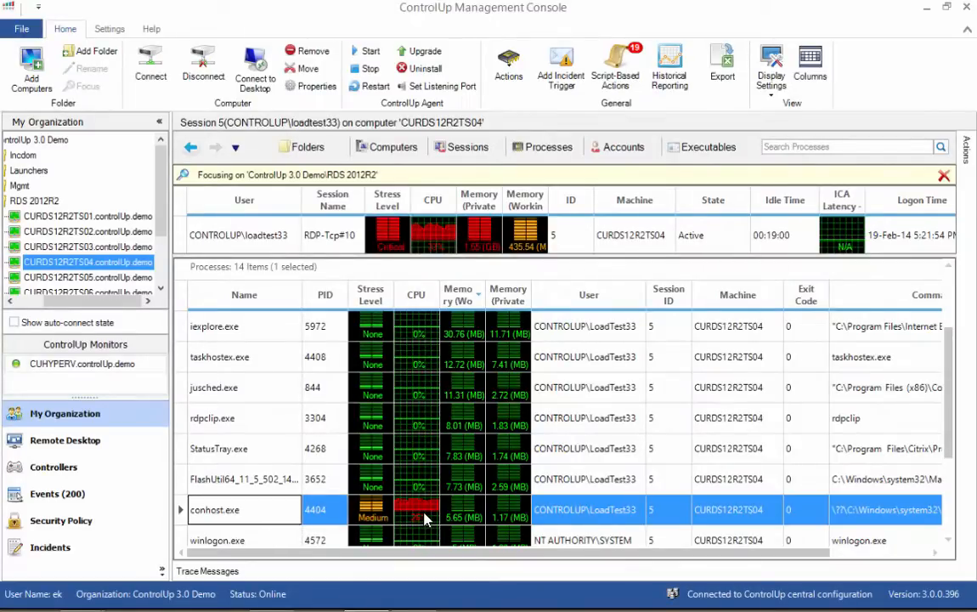
mouse_move(425, 306)
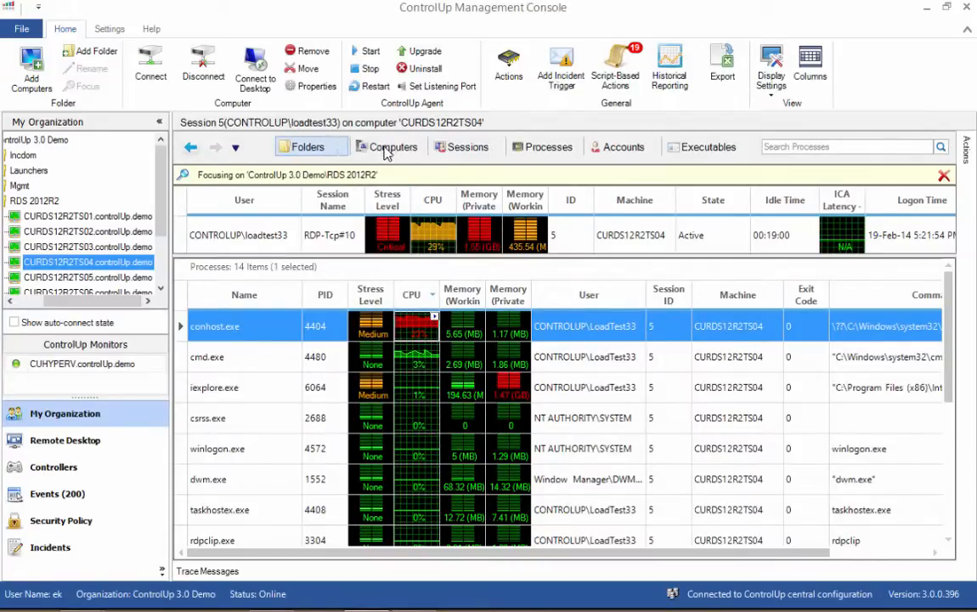
Show the 11 RDS 2012R2 computers and bring up the management actions for CURDS12R2TS05.
click(394, 147)
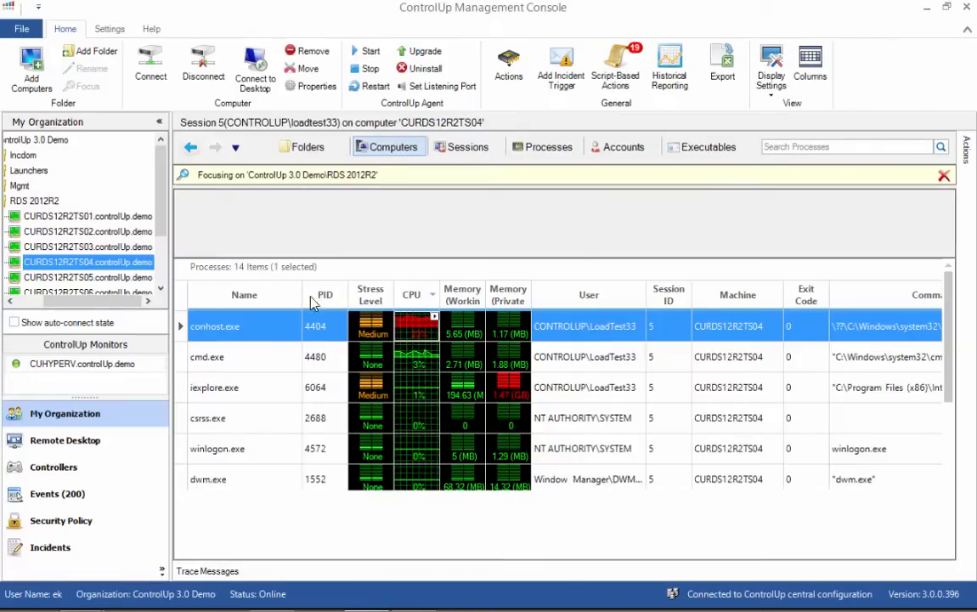
click(388, 146)
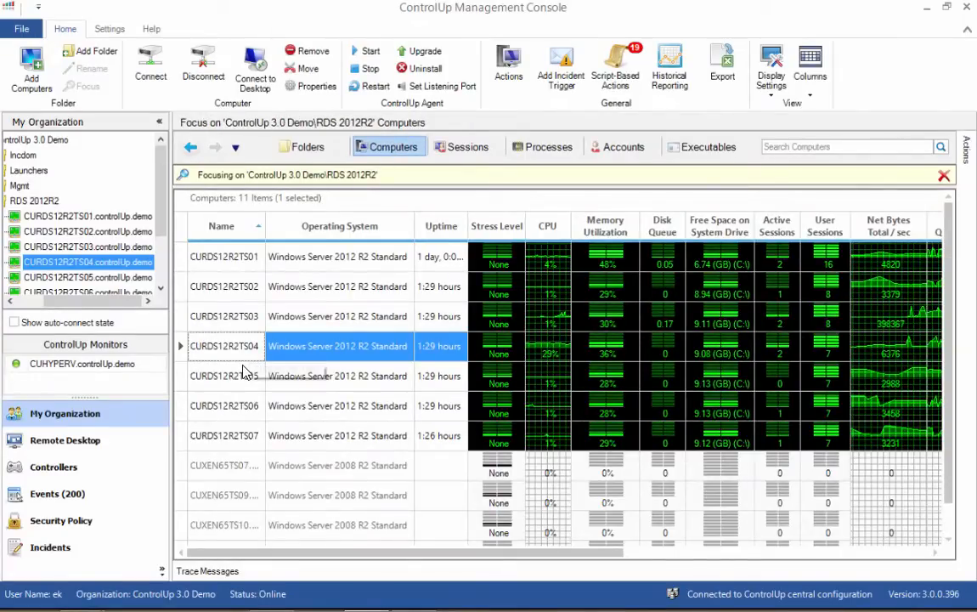
right_click(224, 375)
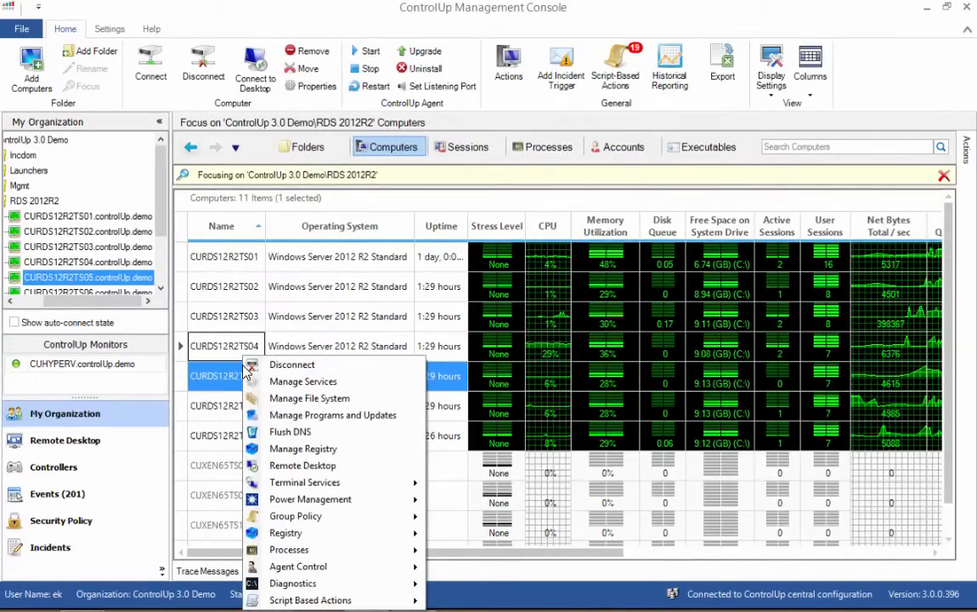
mouse_move(304, 482)
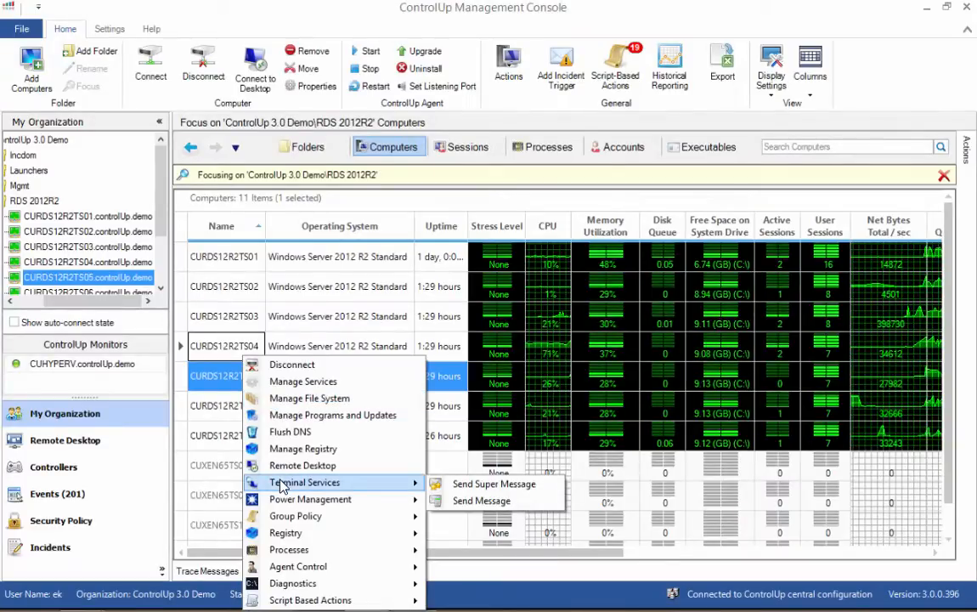
mouse_move(310, 499)
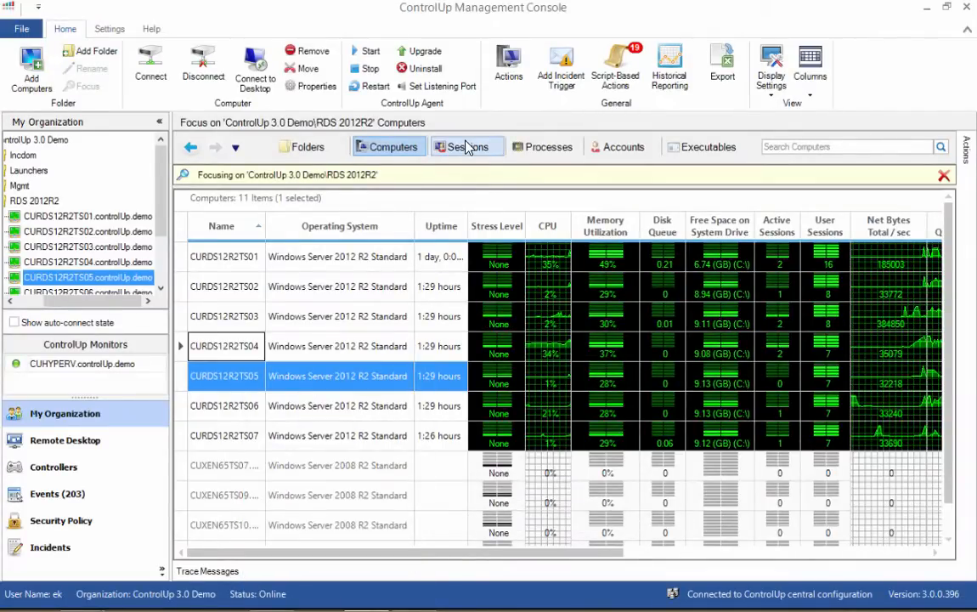
List the 60 sessions and bring up the actions for the disconnected loadtest36 session.
click(463, 147)
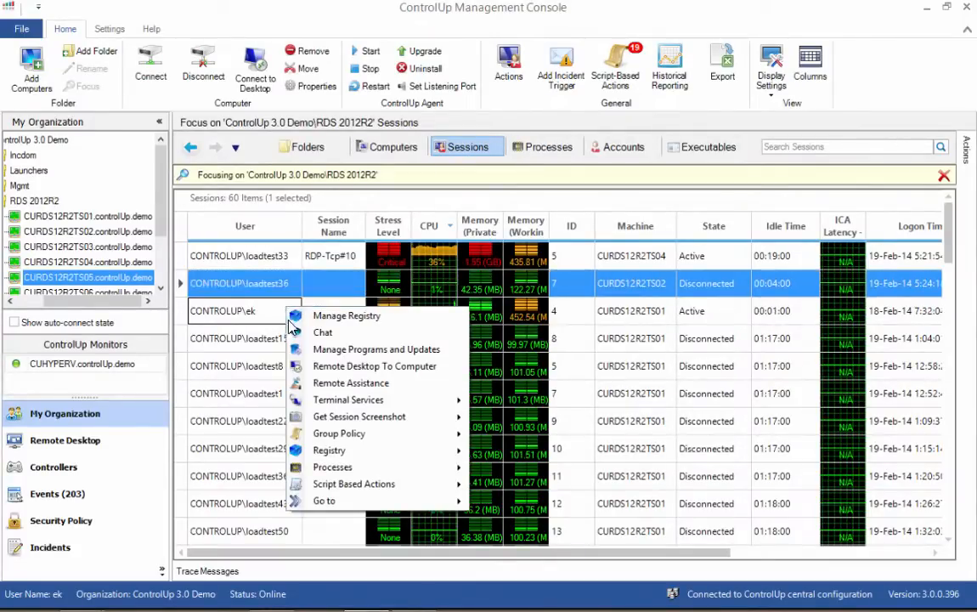
mouse_move(348, 399)
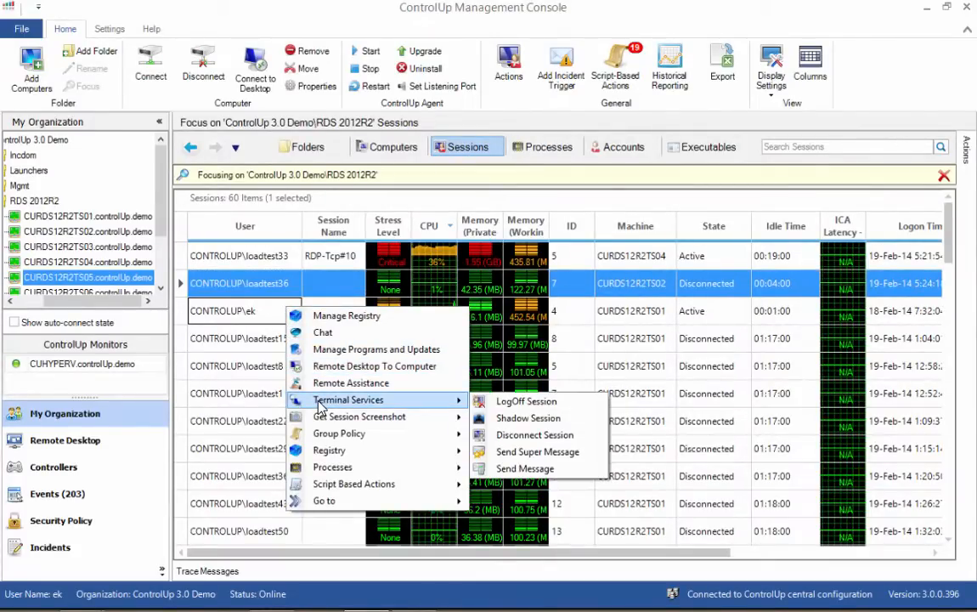
mouse_move(364, 416)
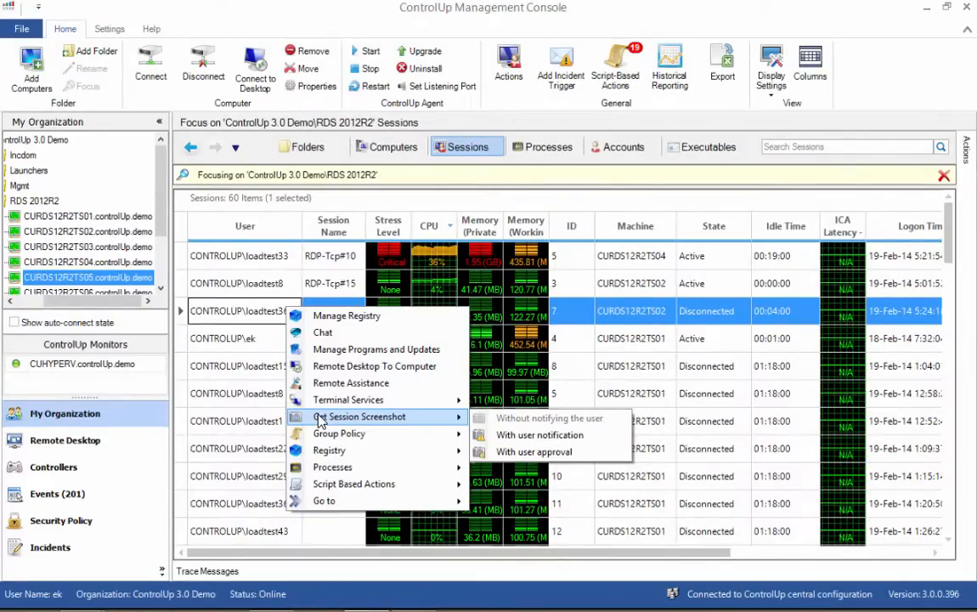
mouse_move(337, 433)
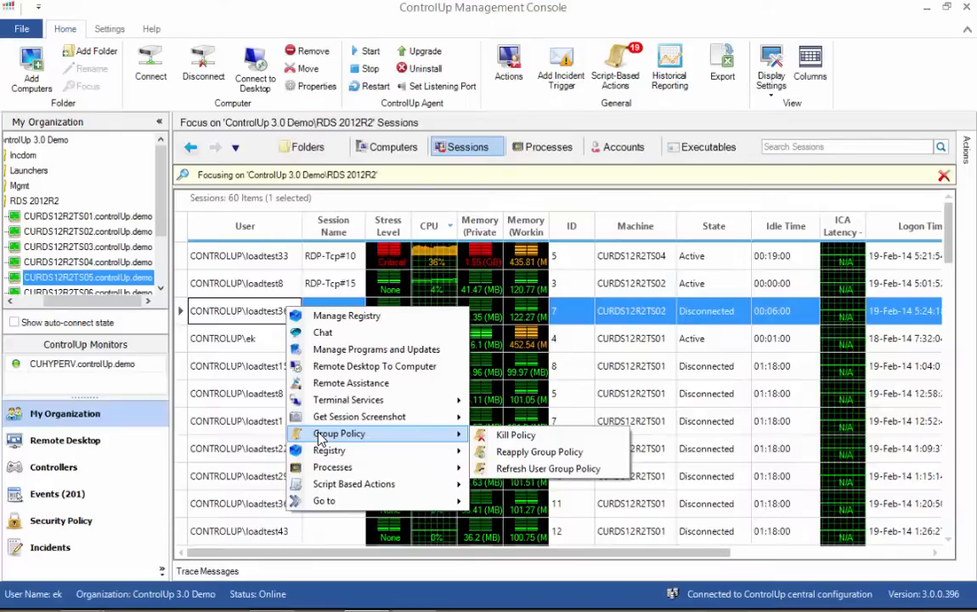
mouse_move(329, 450)
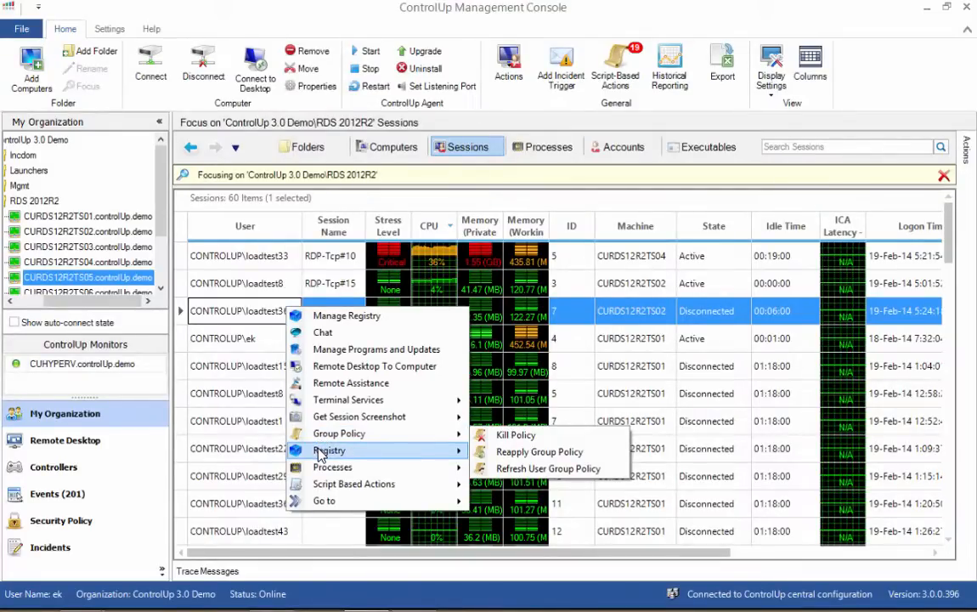
mouse_move(334, 466)
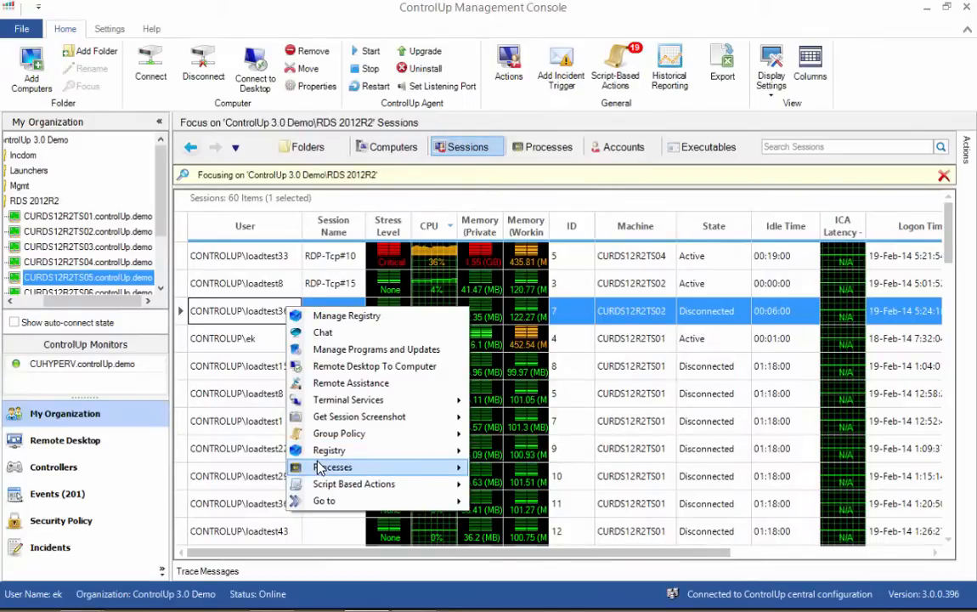
mouse_move(336, 467)
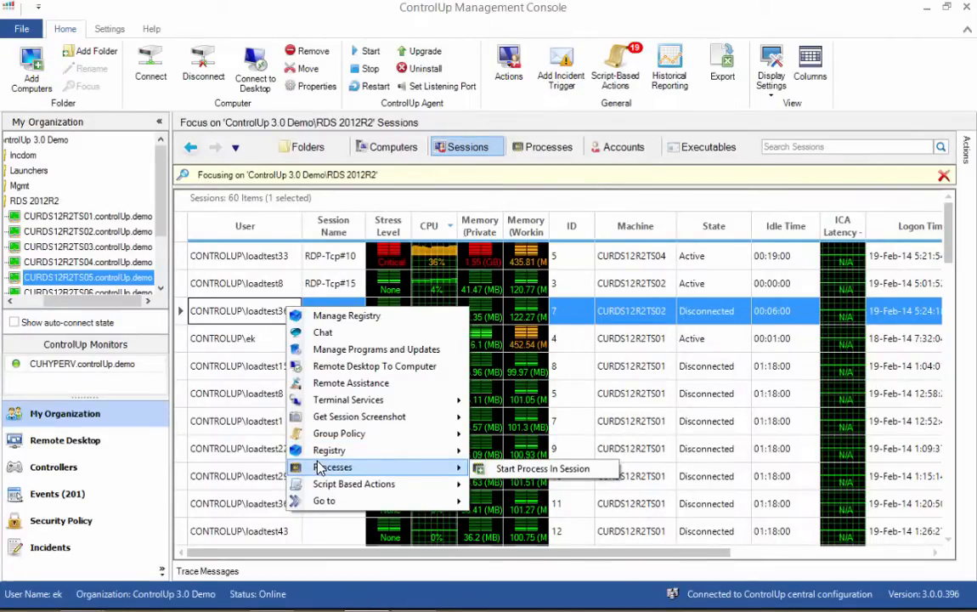